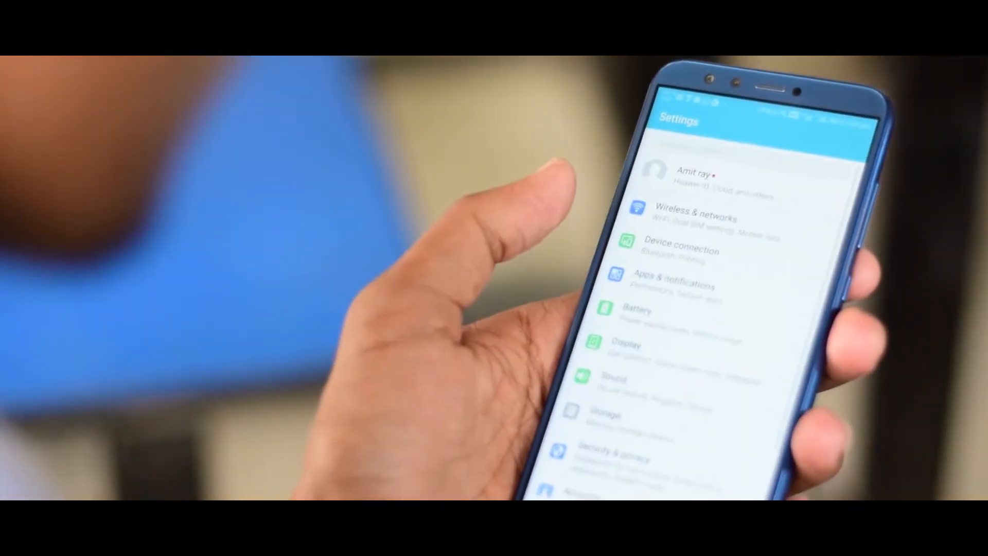
scroll(down, 3)
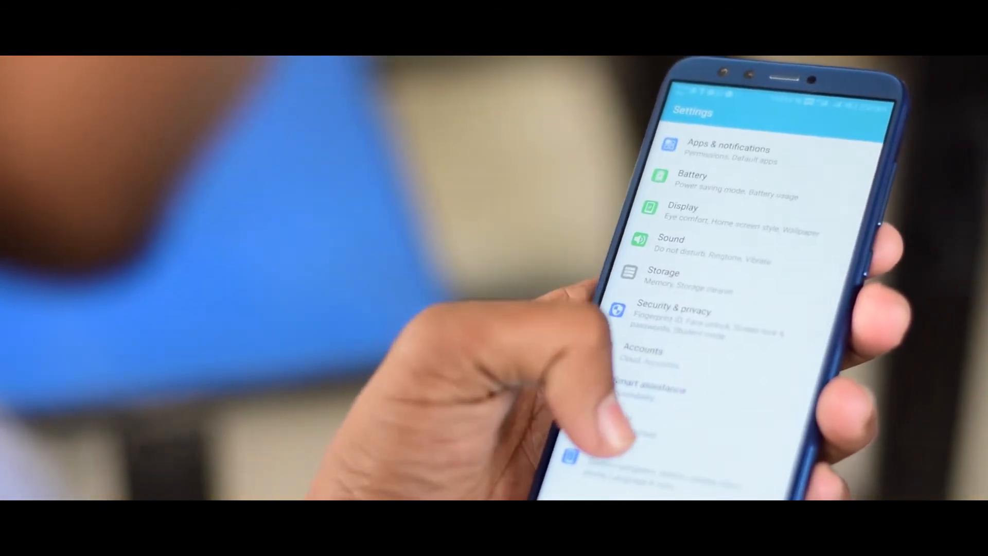